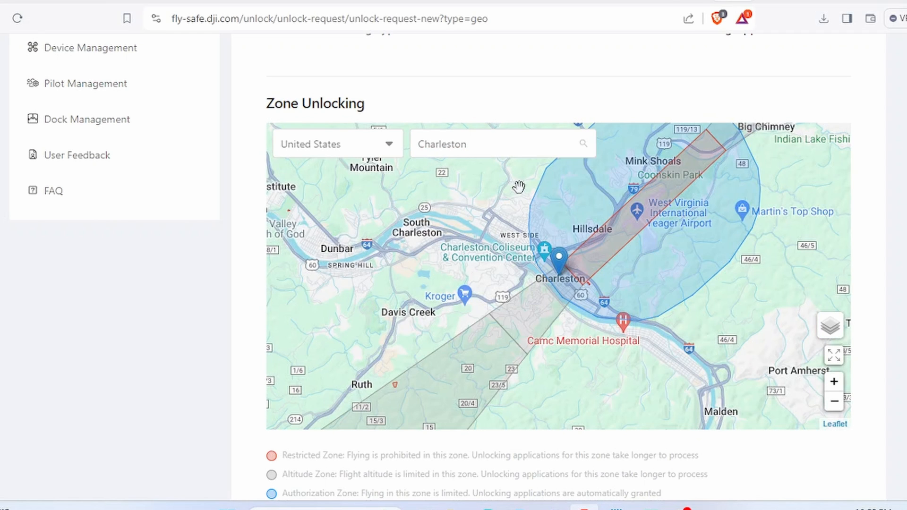
Step: Add the blue Yeager authorization zone circle near Charleston to the unlock request
click(647, 247)
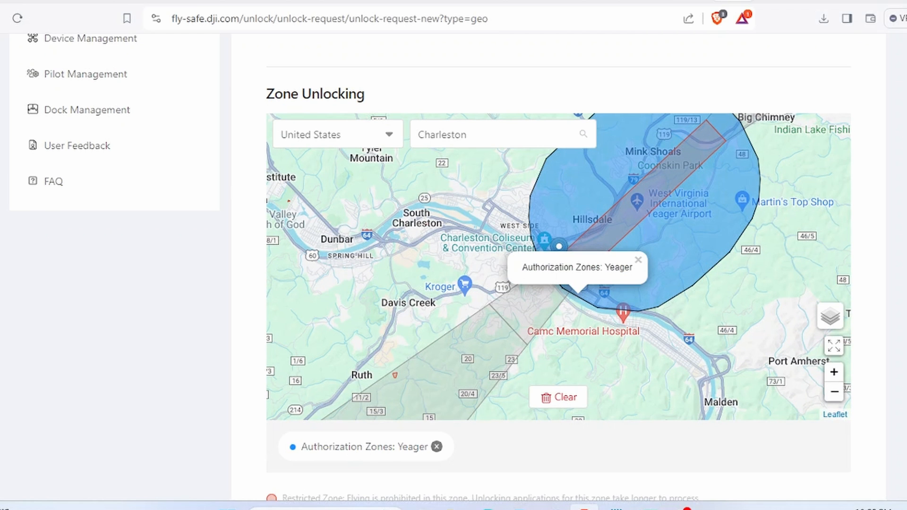
Step: Submit the request starting 24 Feb 2024 with reason 'Shooting real estate'
scroll(down, 3)
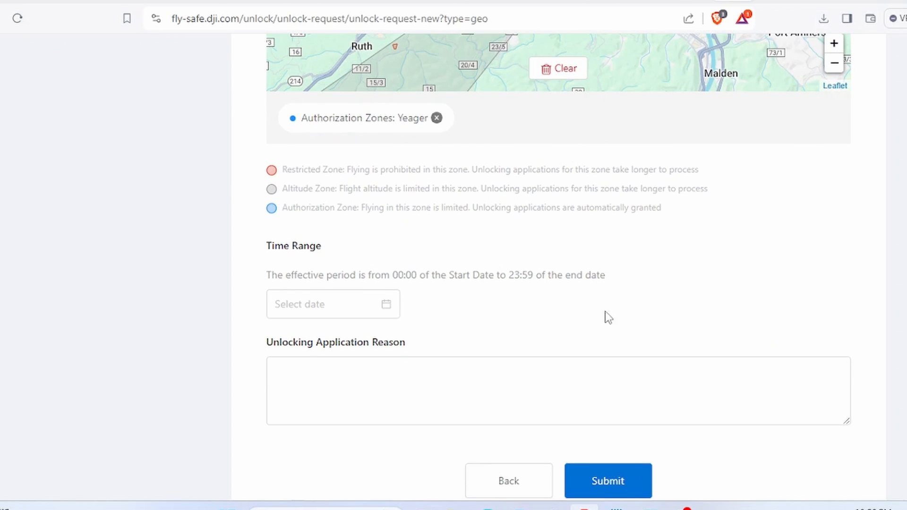
click(332, 305)
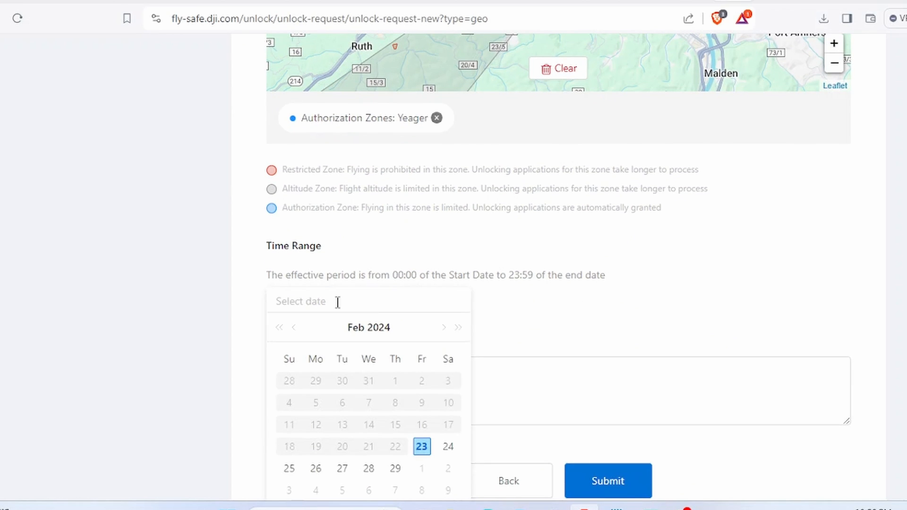
mouse_move(448, 446)
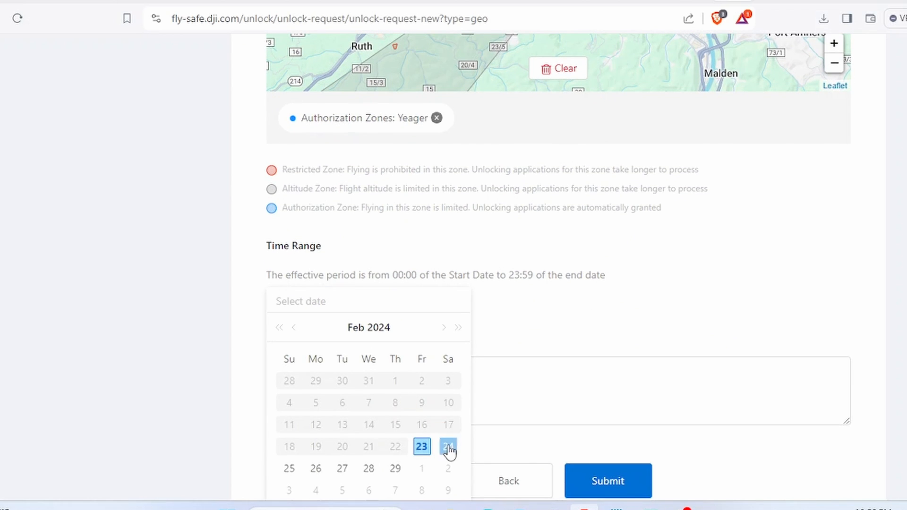
click(447, 446)
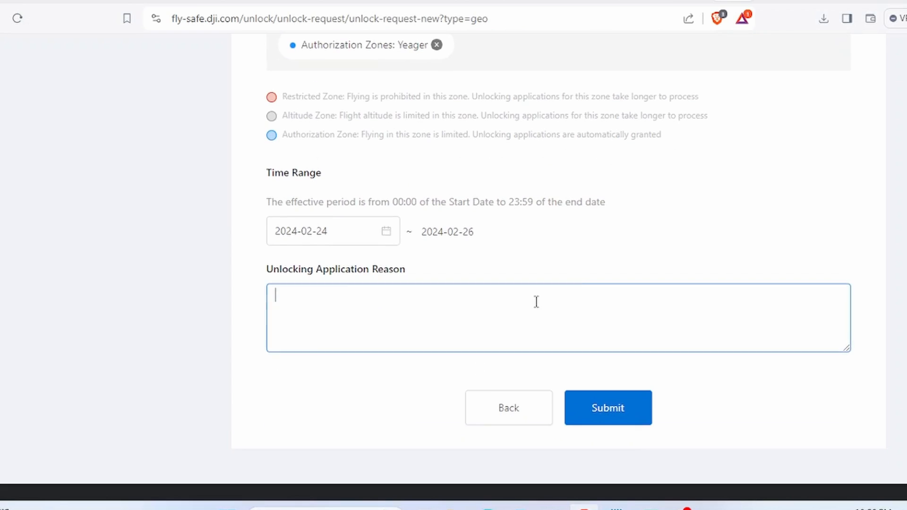
text(Shooting rea)
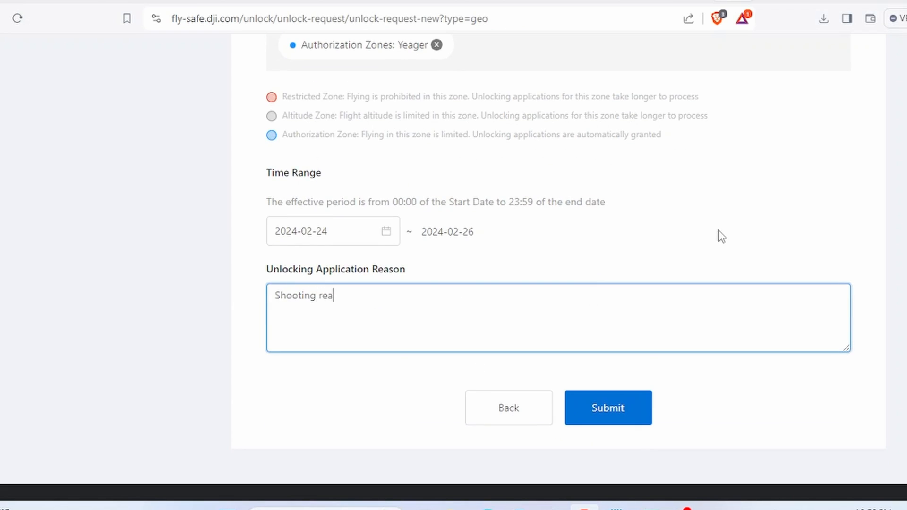
text(l estate.)
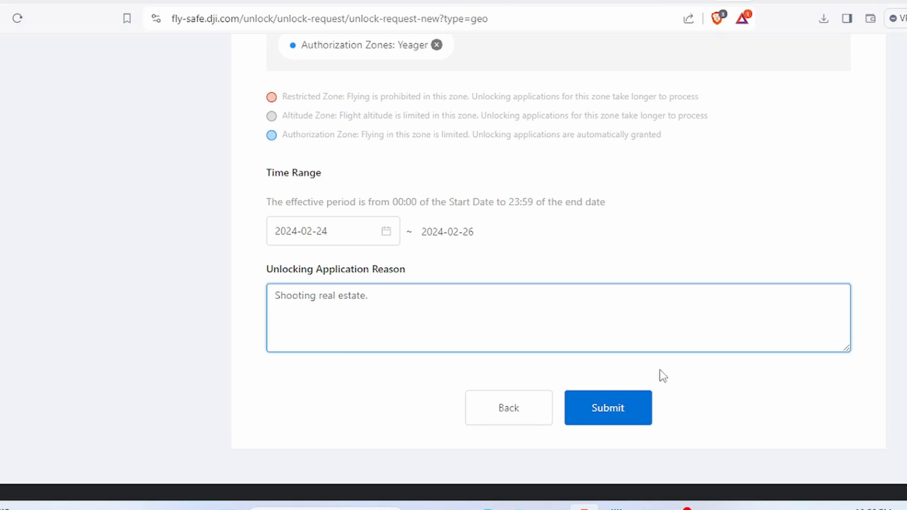
click(608, 408)
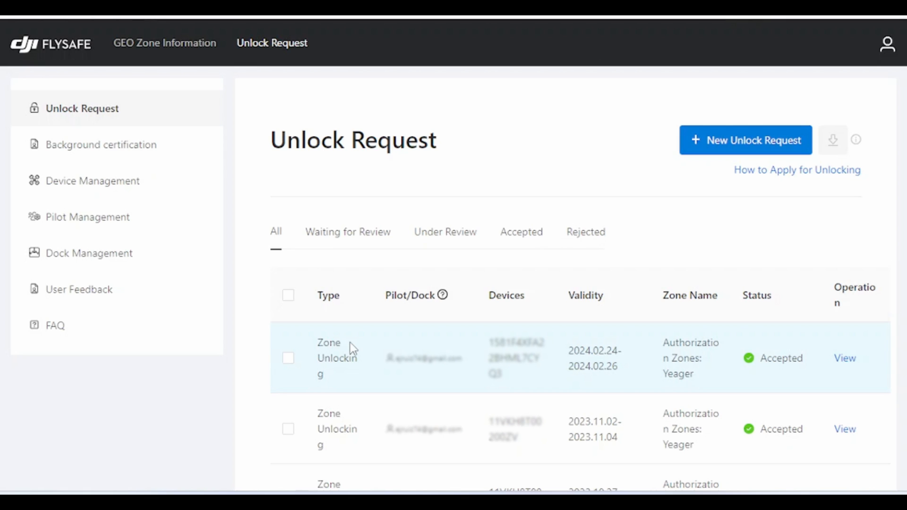
click(844, 358)
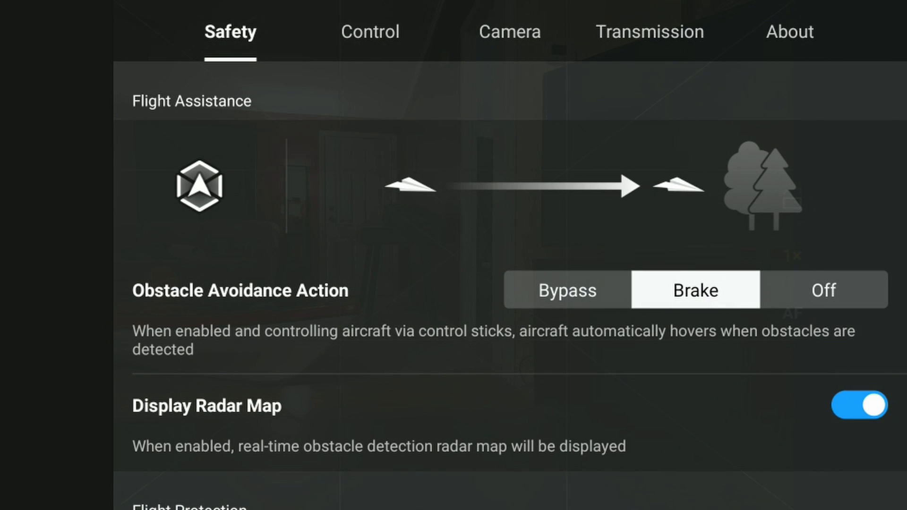
Step: View Unlock GEO Zone in Safety settings and refresh the empty license list
scroll(down, 3)
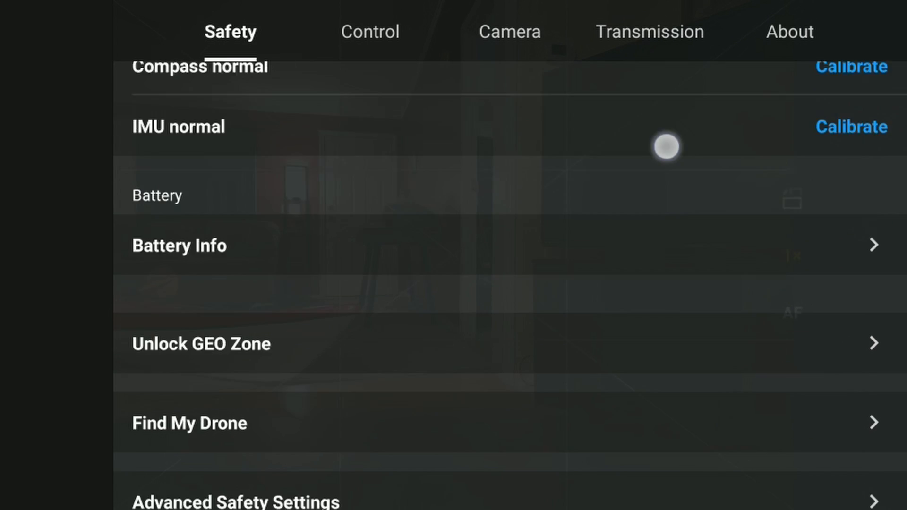
click(201, 344)
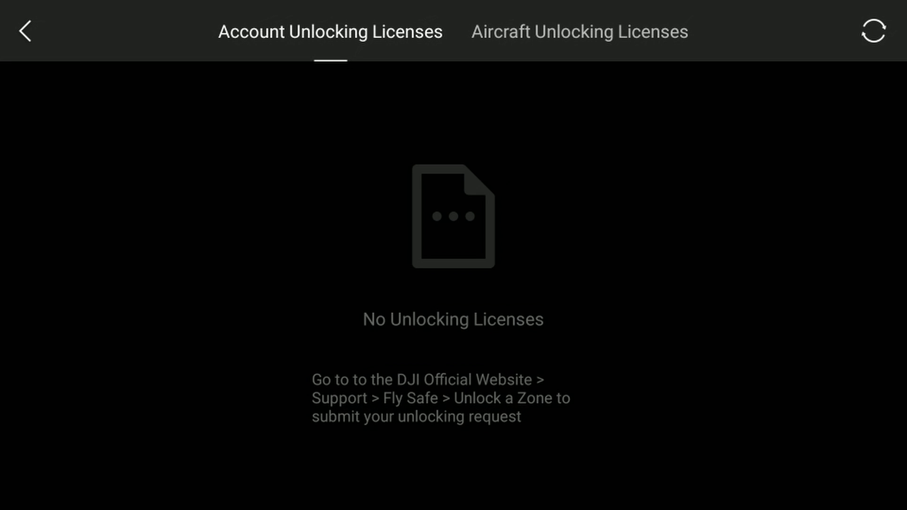
click(24, 33)
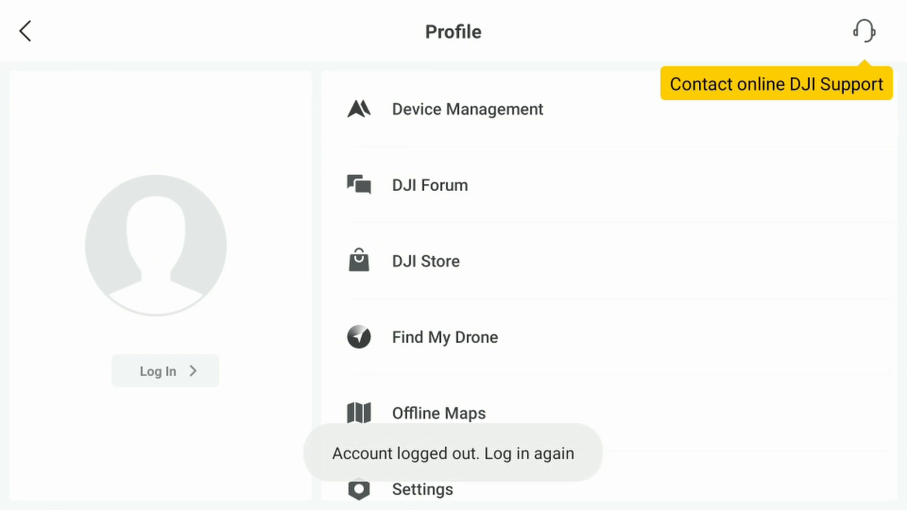
Step: Return from the logged-out Profile screen to the live camera view
click(164, 370)
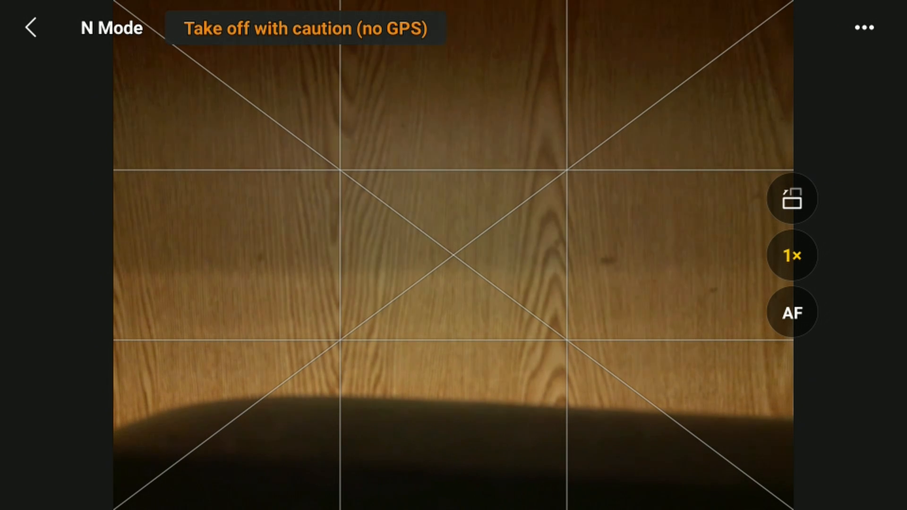
Step: Reach the Unlock GEO Zone option at the bottom of the Safety settings
click(862, 27)
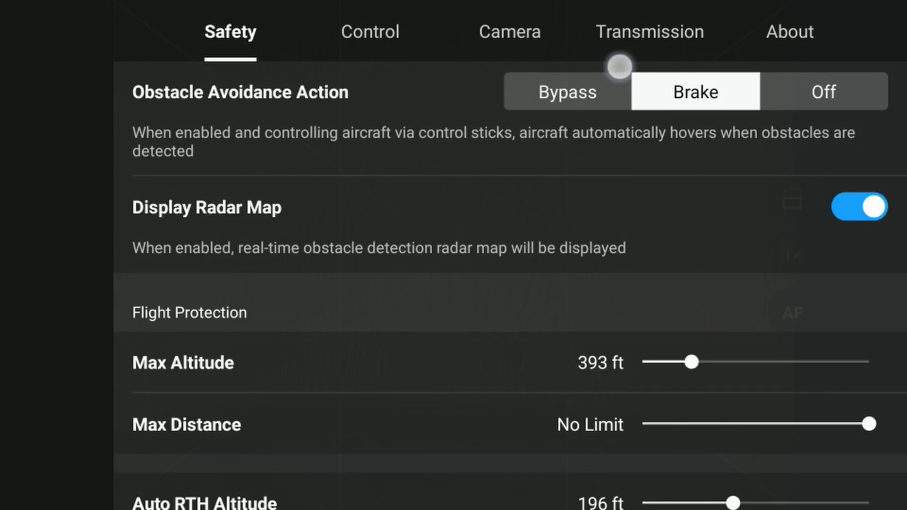
scroll(down, 3)
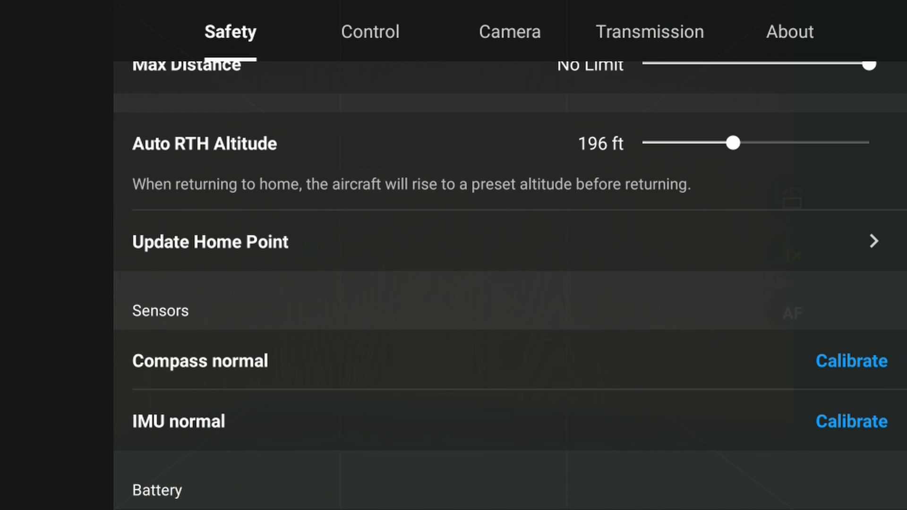
scroll(down, 3)
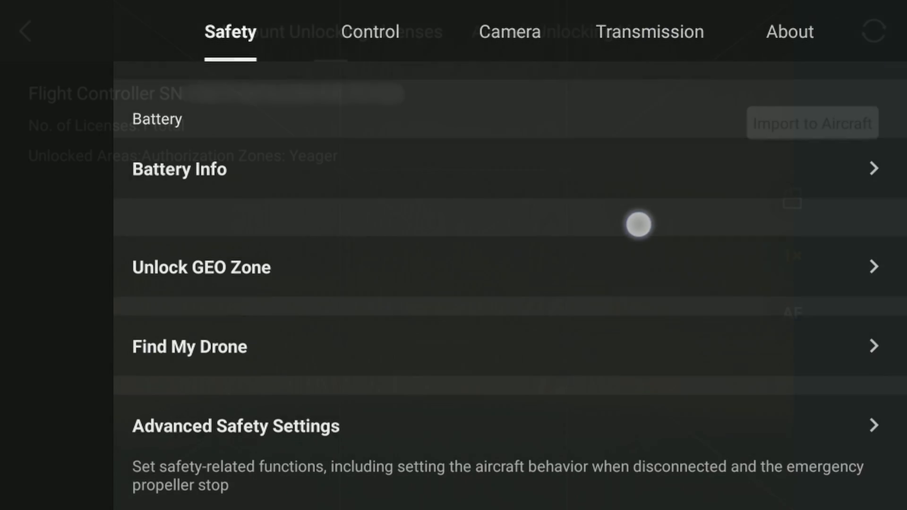